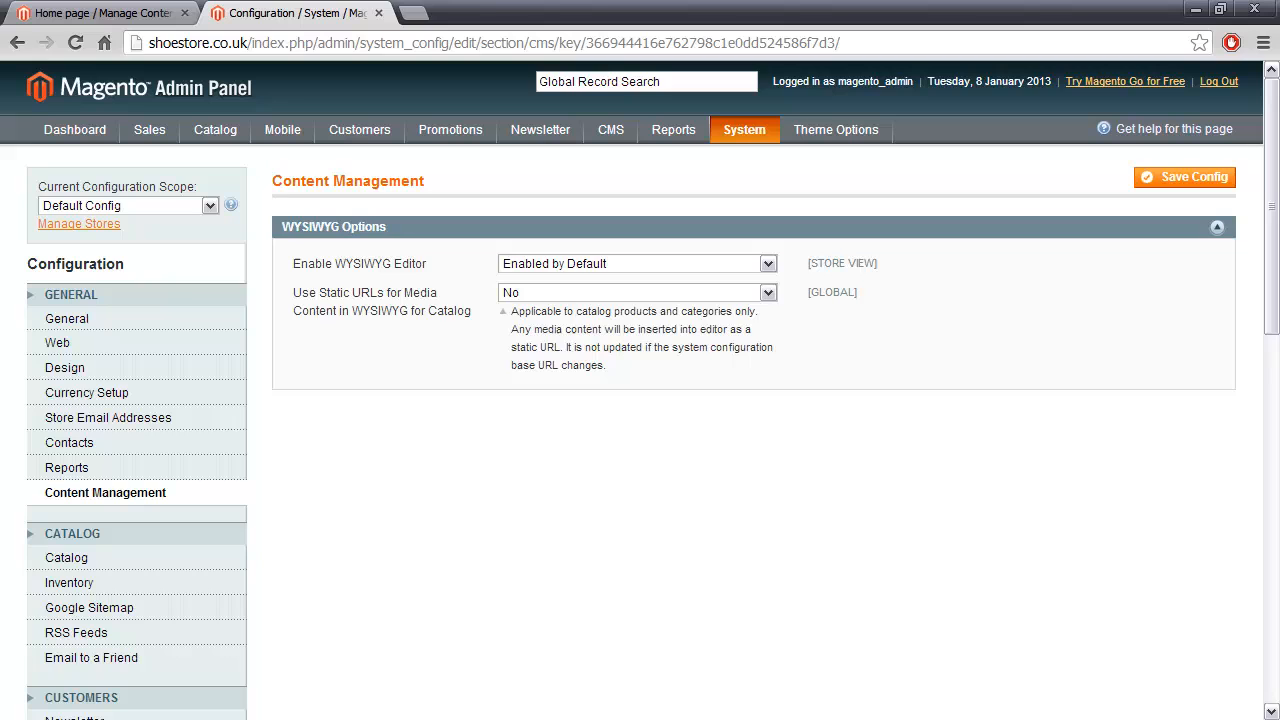
- Hide the visual editor on the Home page Content section so it shows raw HTML
{"action": "left_click", "coordinate": [100, 12]}
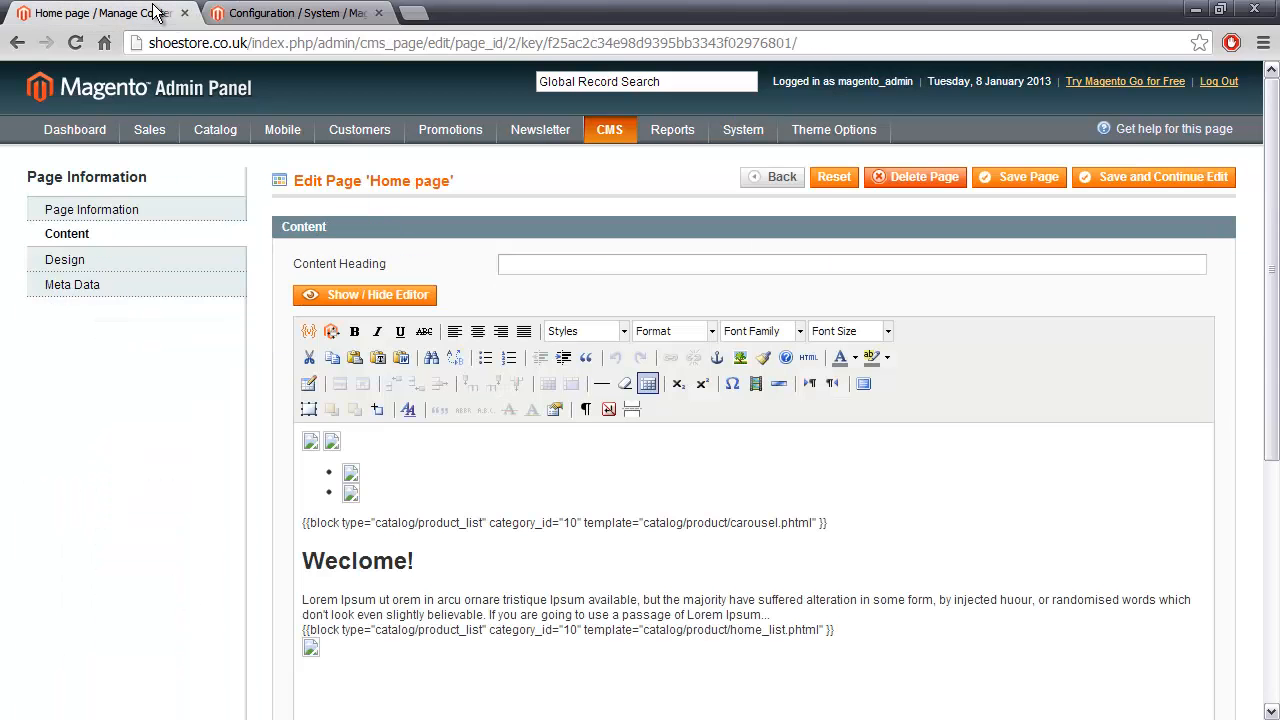
{"action": "mouse_move", "coordinate": [604, 188]}
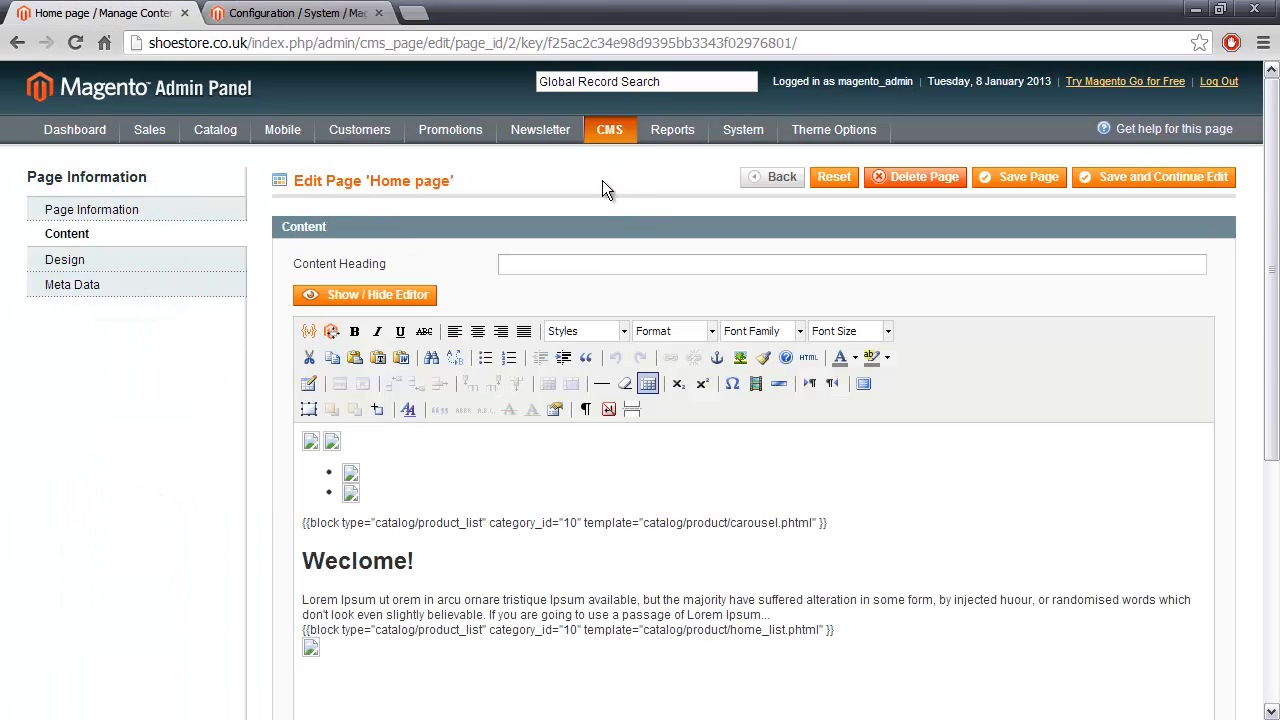
{"action": "left_click", "coordinate": [610, 128]}
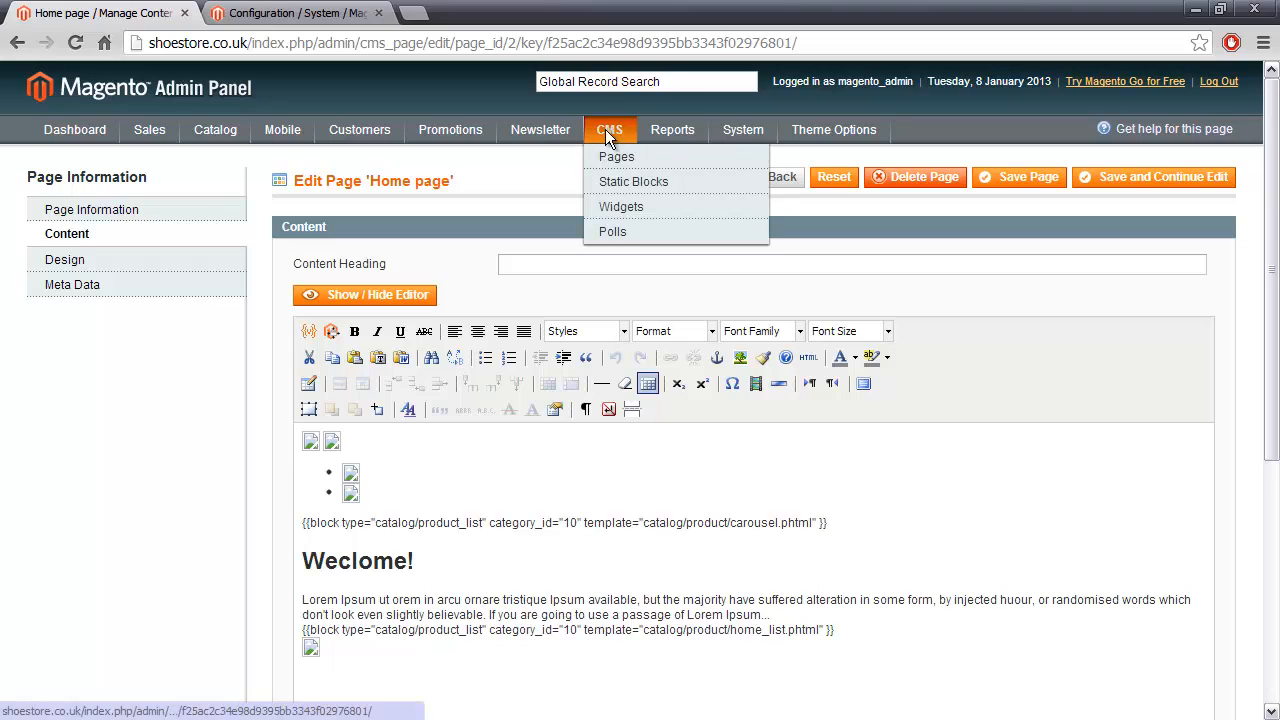
{"action": "mouse_move", "coordinate": [616, 156]}
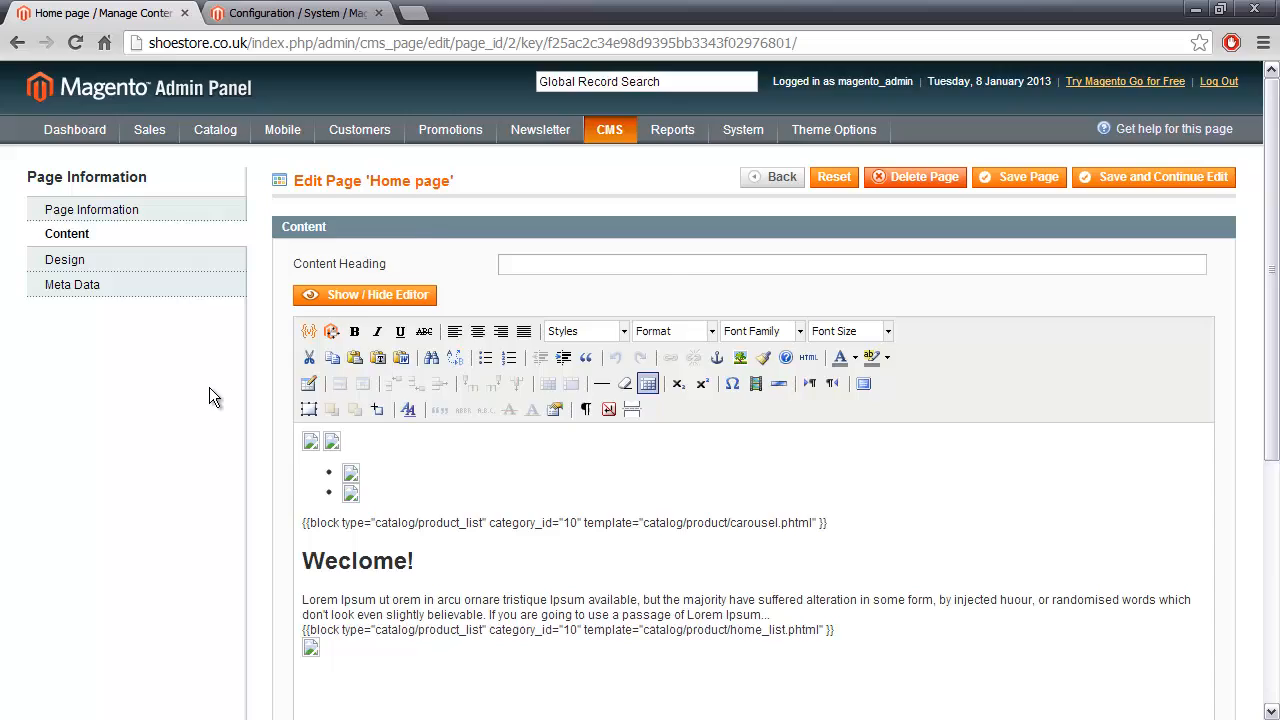
{"action": "scroll", "scroll_direction": "down", "scroll_amount": 3}
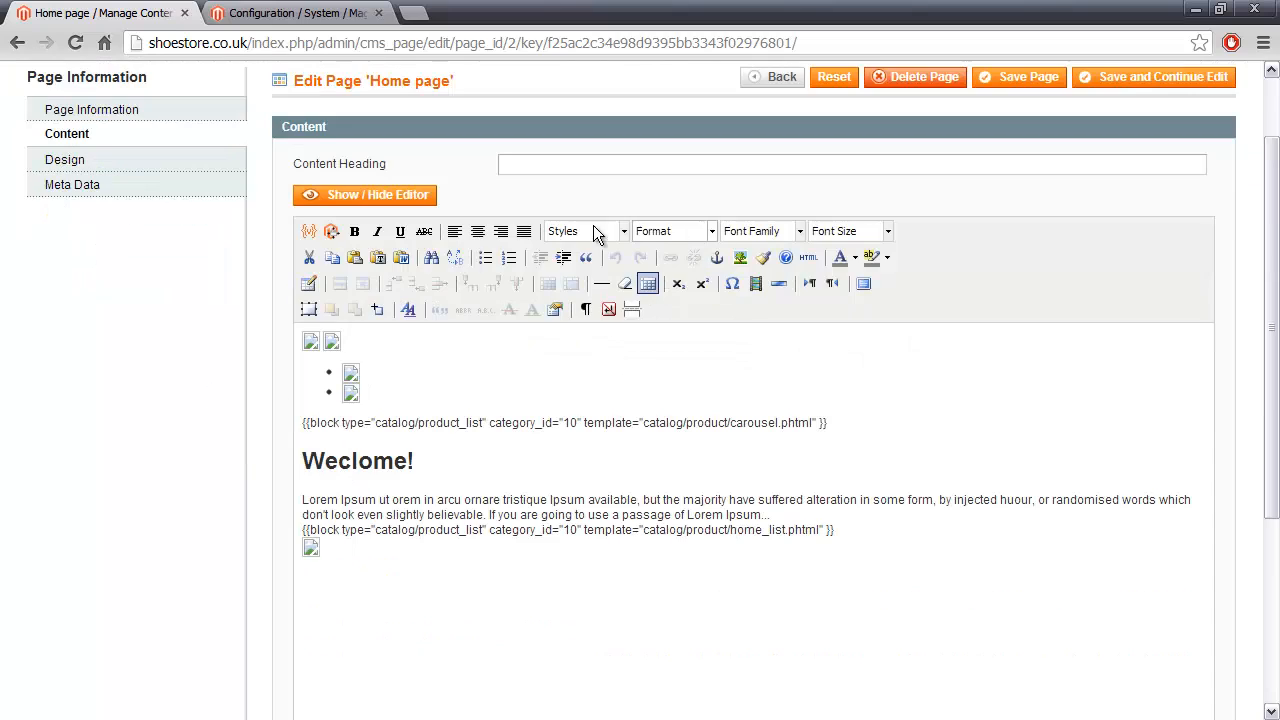
{"action": "mouse_move", "coordinate": [626, 442]}
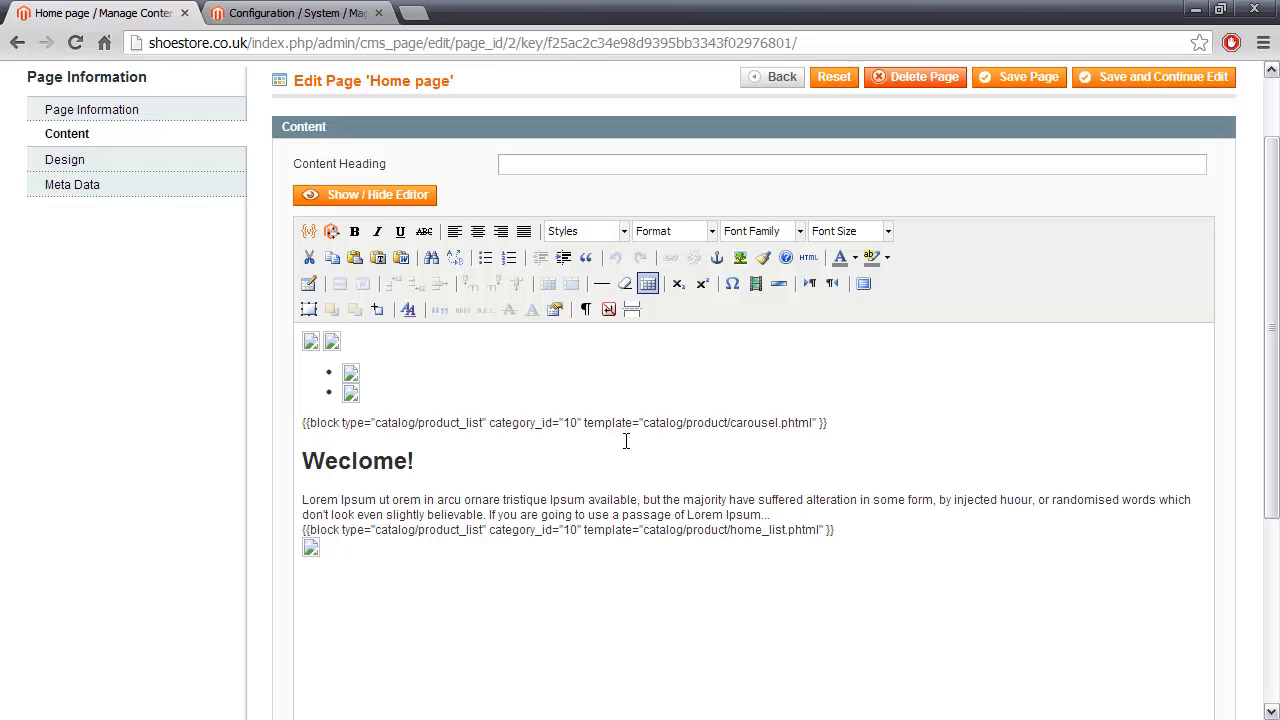
{"action": "mouse_move", "coordinate": [604, 452]}
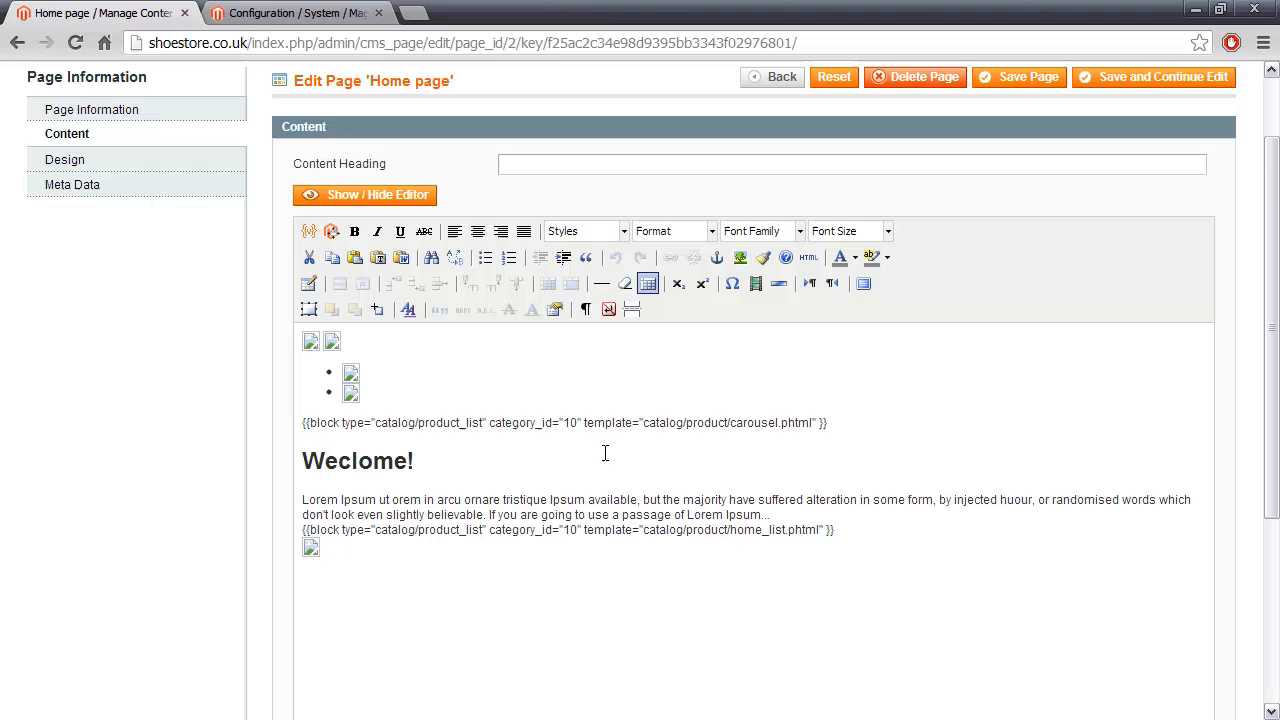
{"action": "left_click", "coordinate": [364, 194]}
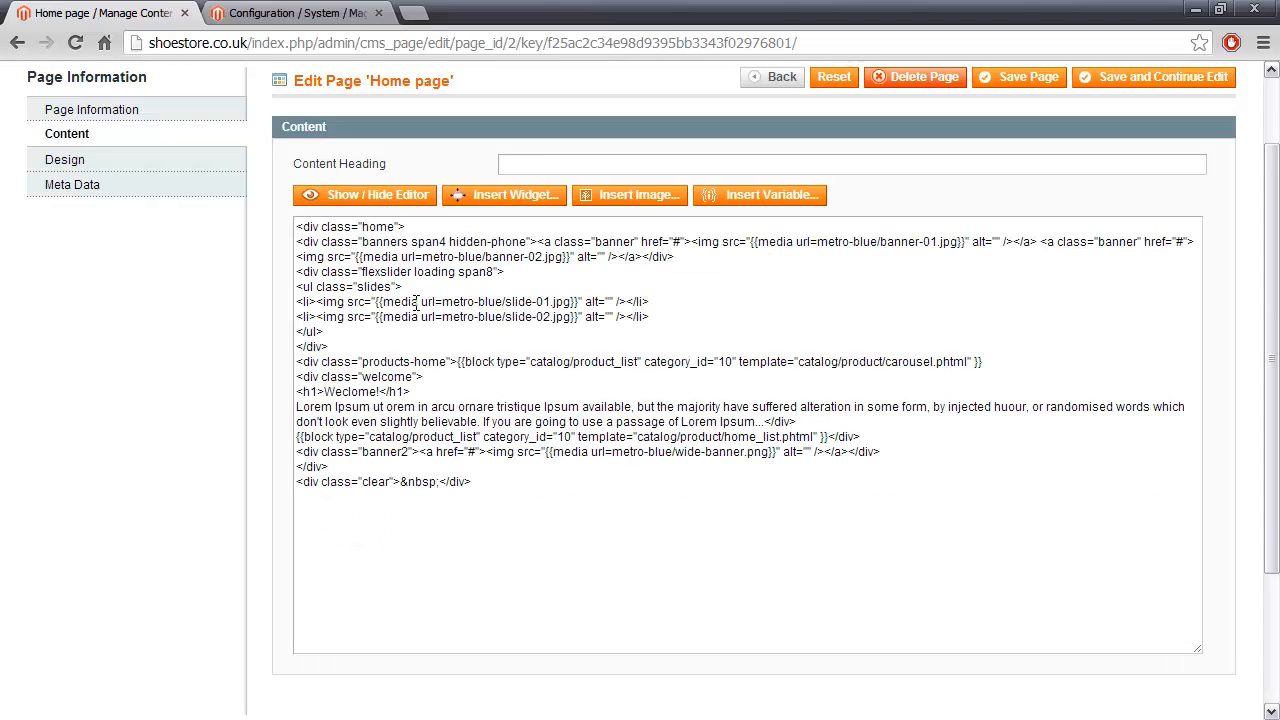
{"action": "mouse_move", "coordinate": [424, 316]}
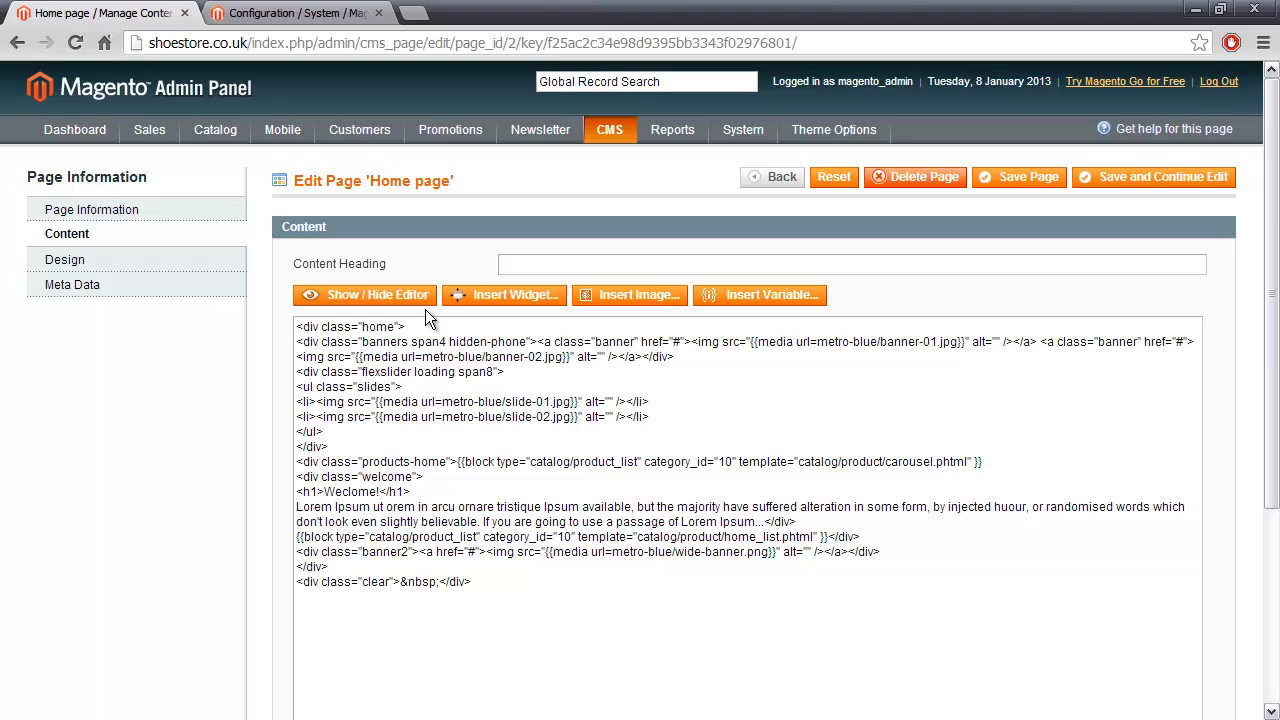
- Reach System > Configuration > Content Management with the WYSIWYG Options group expanded
{"action": "left_click", "coordinate": [290, 12]}
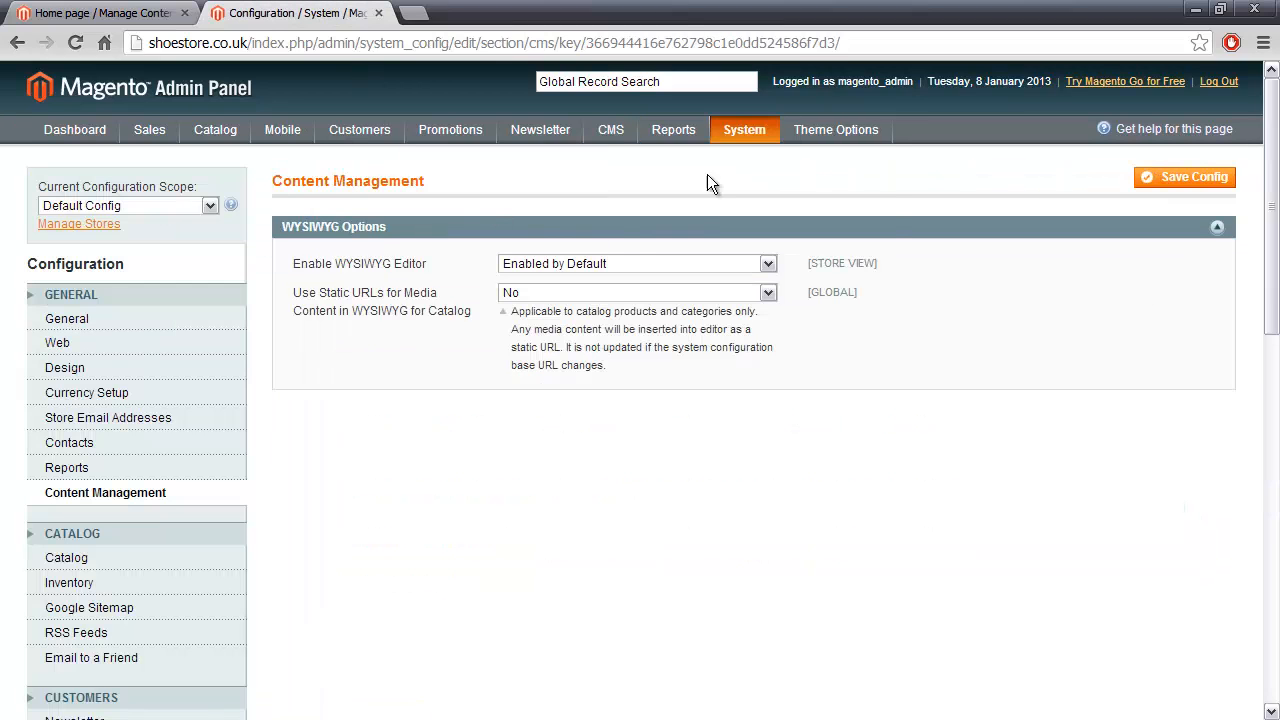
{"action": "mouse_move", "coordinate": [760, 566]}
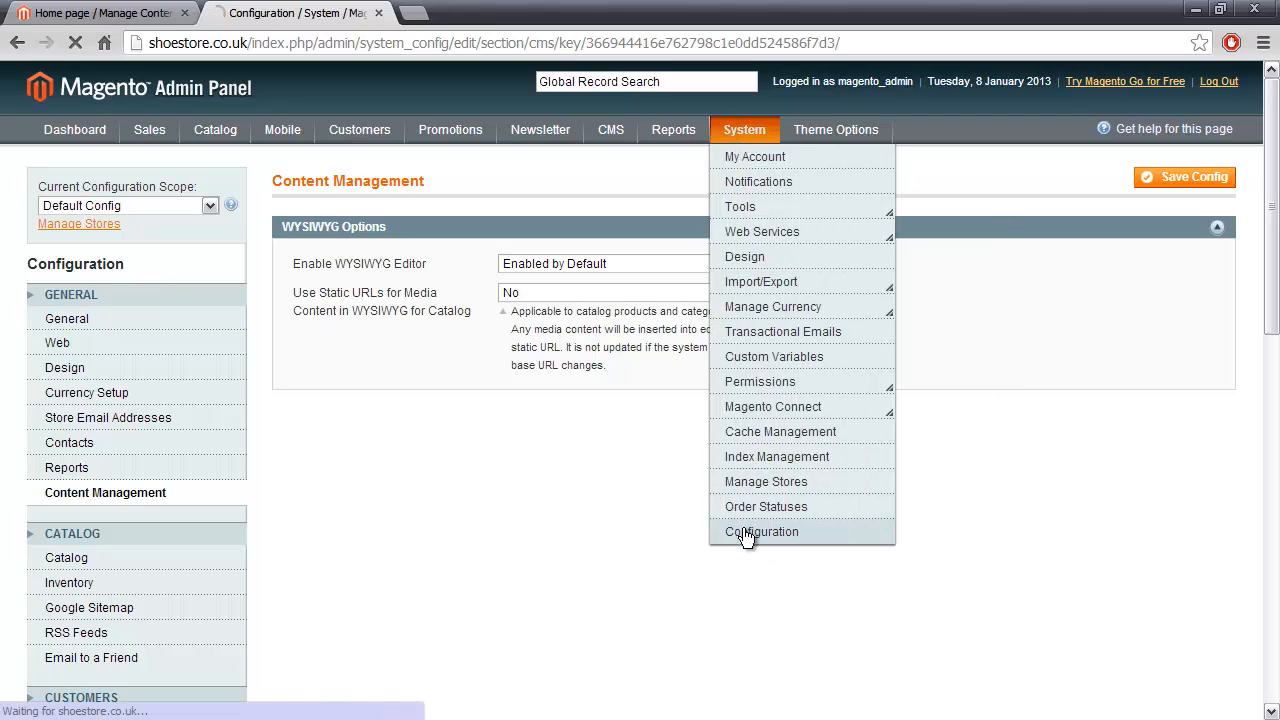
{"action": "mouse_move", "coordinate": [722, 520]}
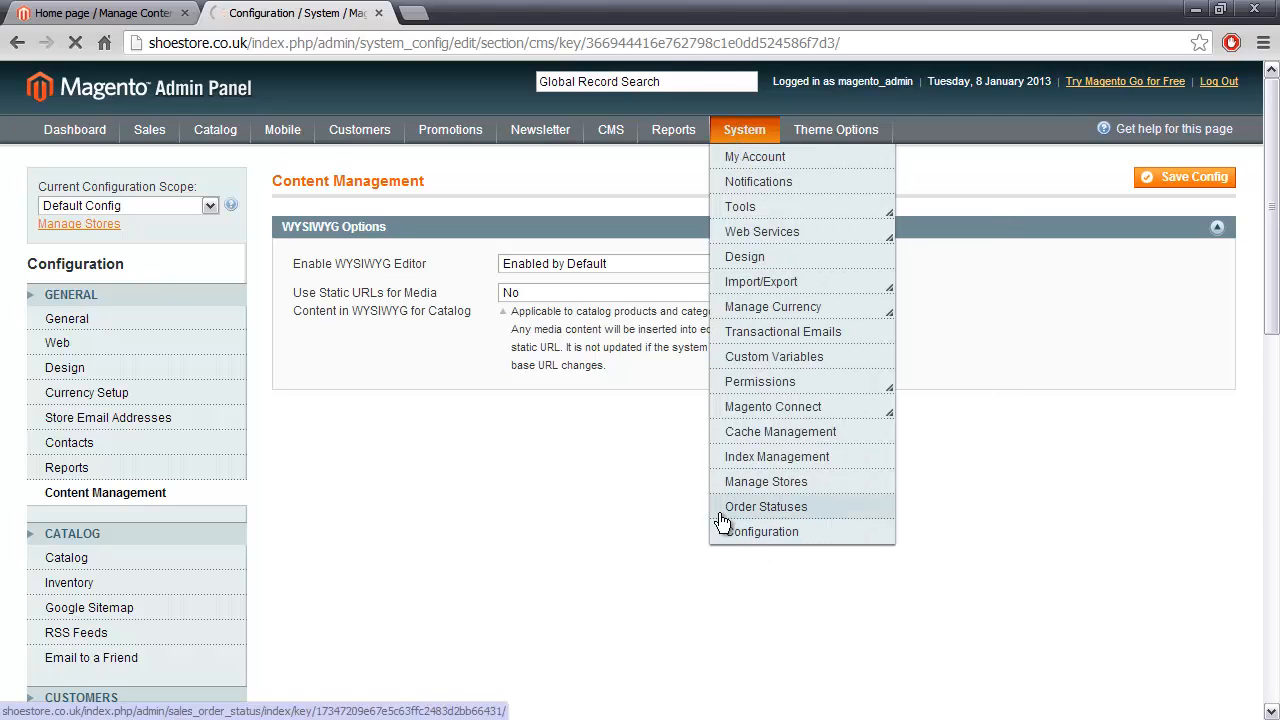
{"action": "left_click", "coordinate": [764, 532]}
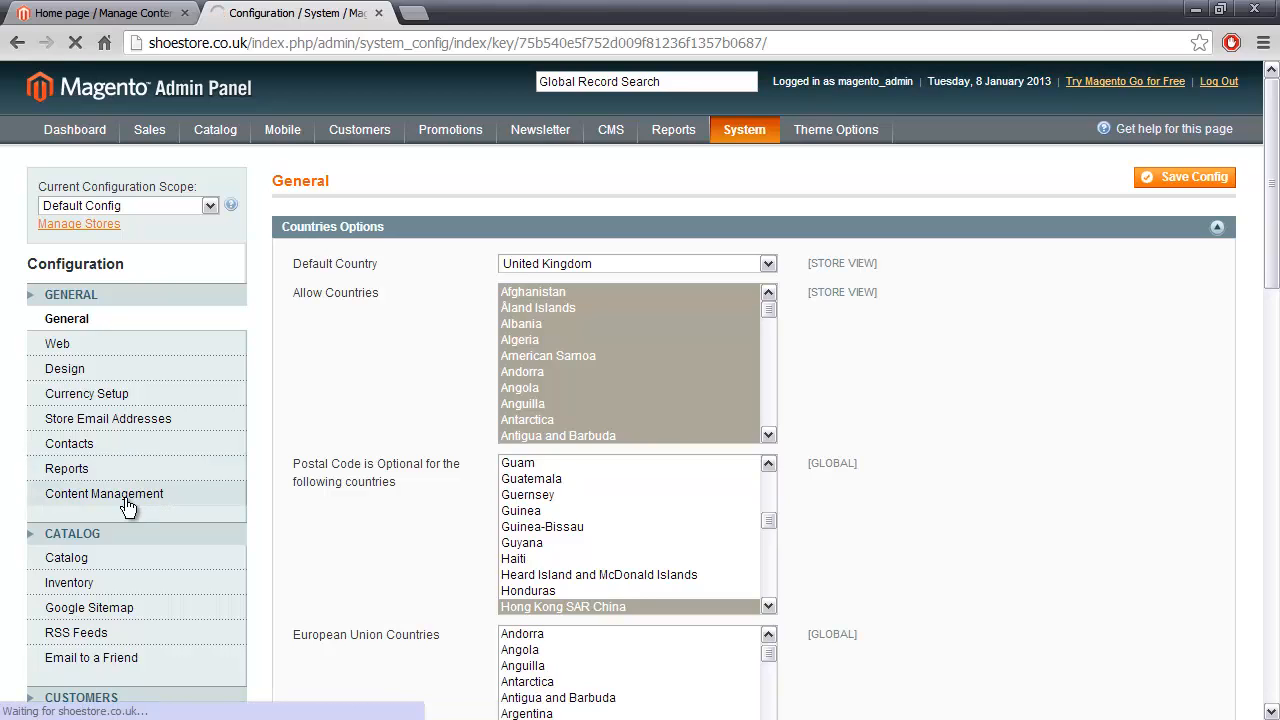
{"action": "left_click", "coordinate": [104, 492]}
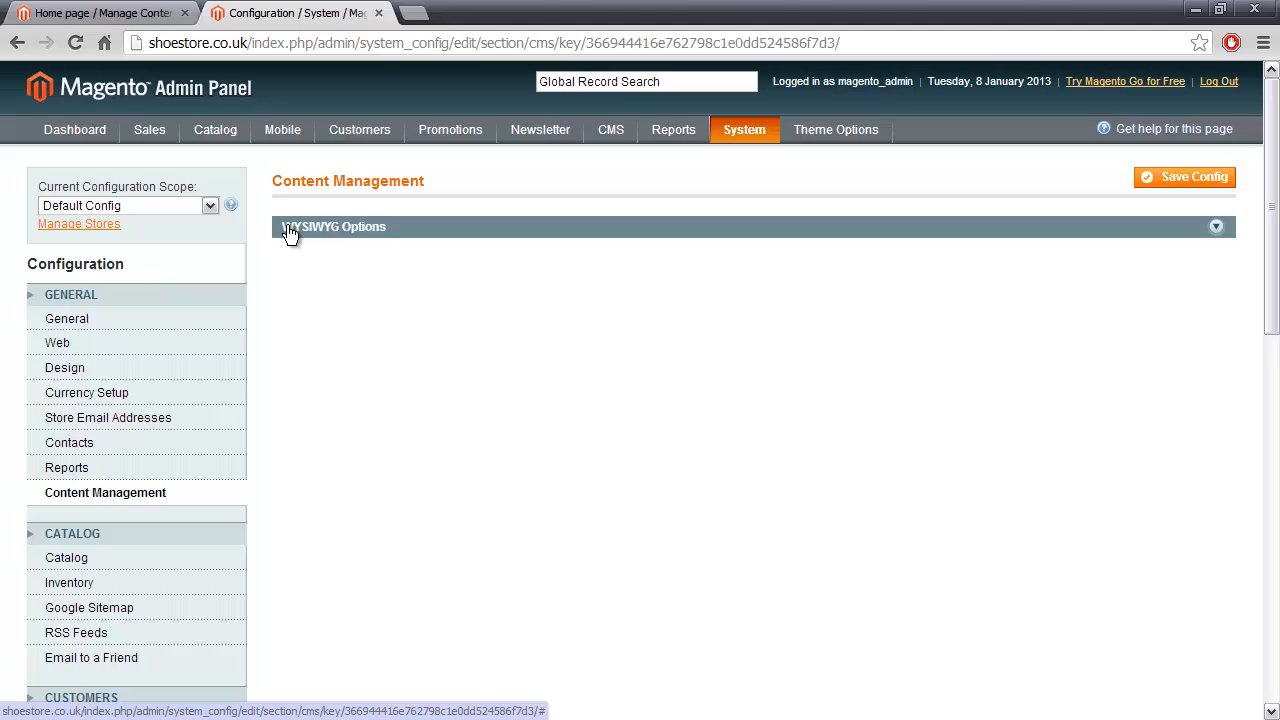
{"action": "left_click", "coordinate": [332, 226]}
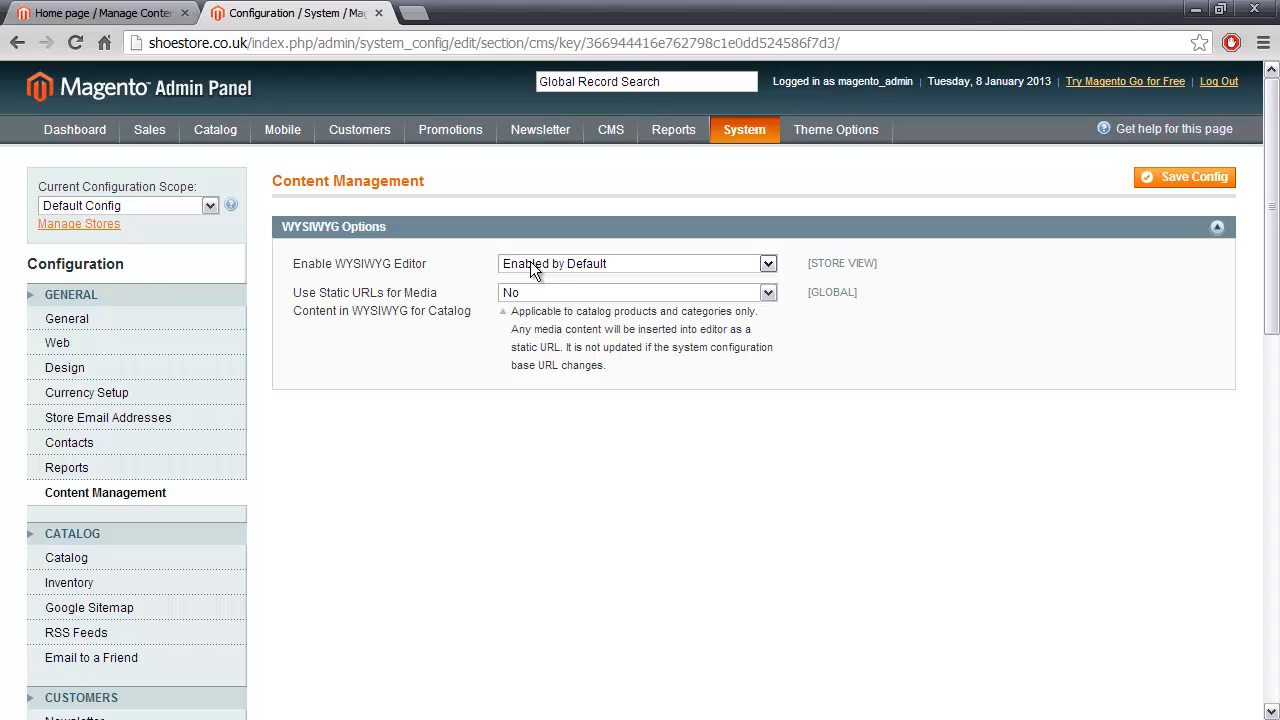
- Set Enable WYSIWYG Editor to 'Disabled by Default' and save the configuration
{"action": "left_click", "coordinate": [636, 264]}
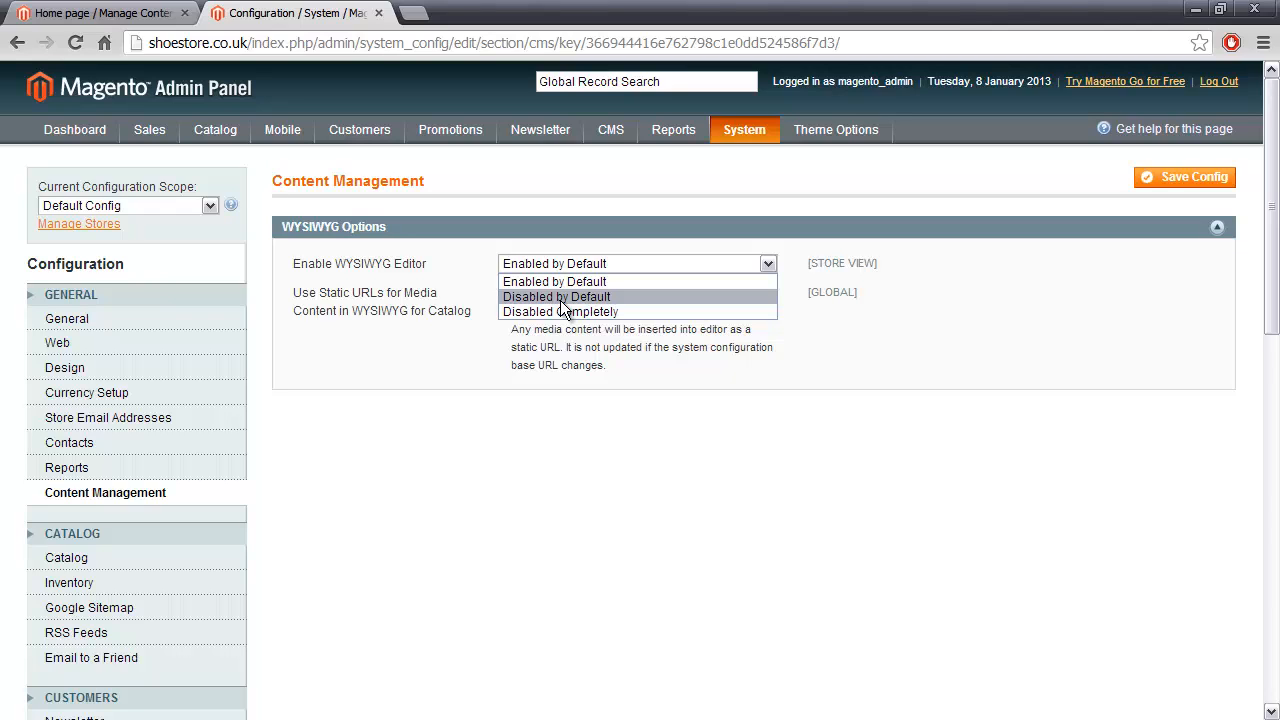
{"action": "mouse_move", "coordinate": [548, 304]}
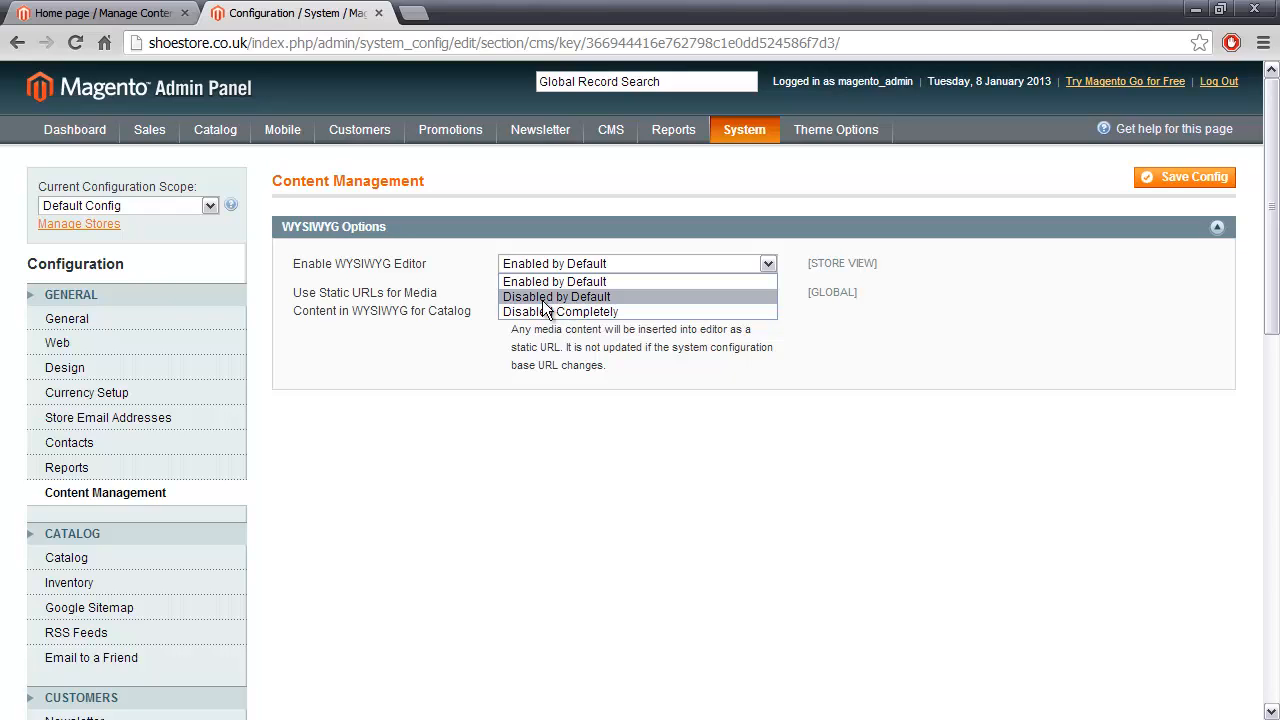
{"action": "left_click", "coordinate": [556, 296]}
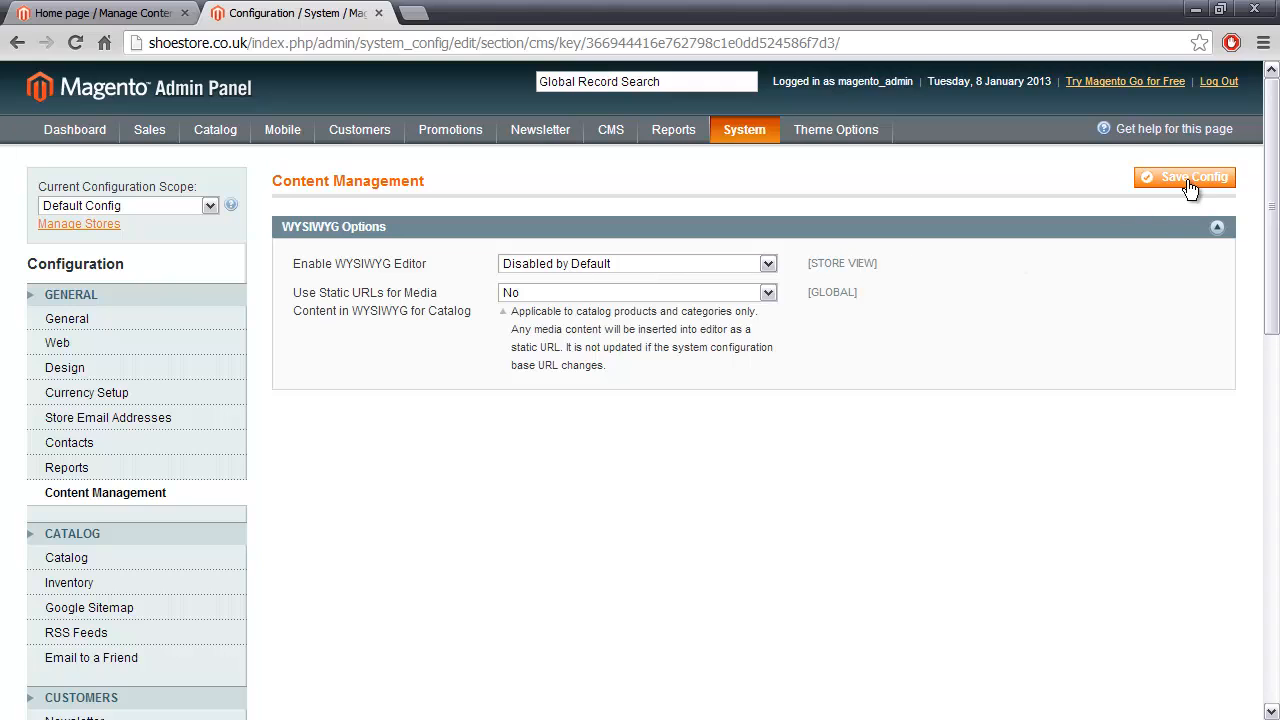
{"action": "left_click", "coordinate": [1192, 176]}
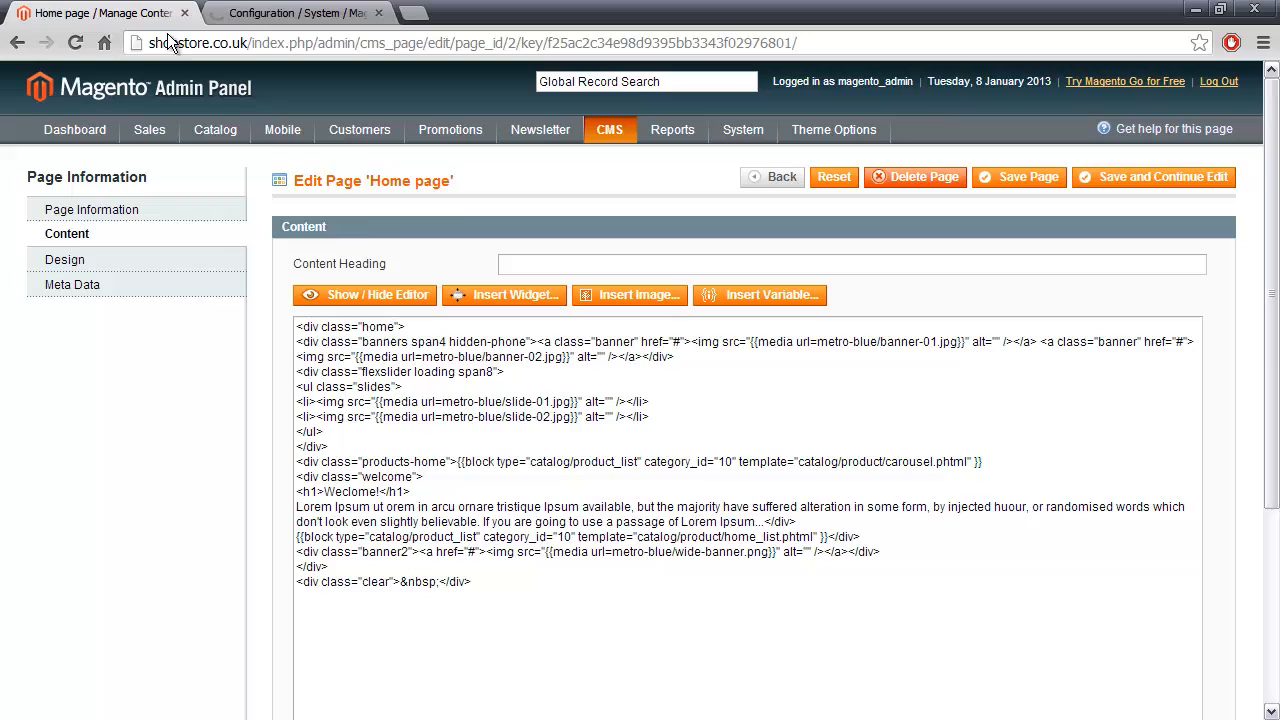
- Reopen the Home page from CMS > Pages and confirm its Content loads as raw HTML
{"action": "left_click", "coordinate": [672, 128]}
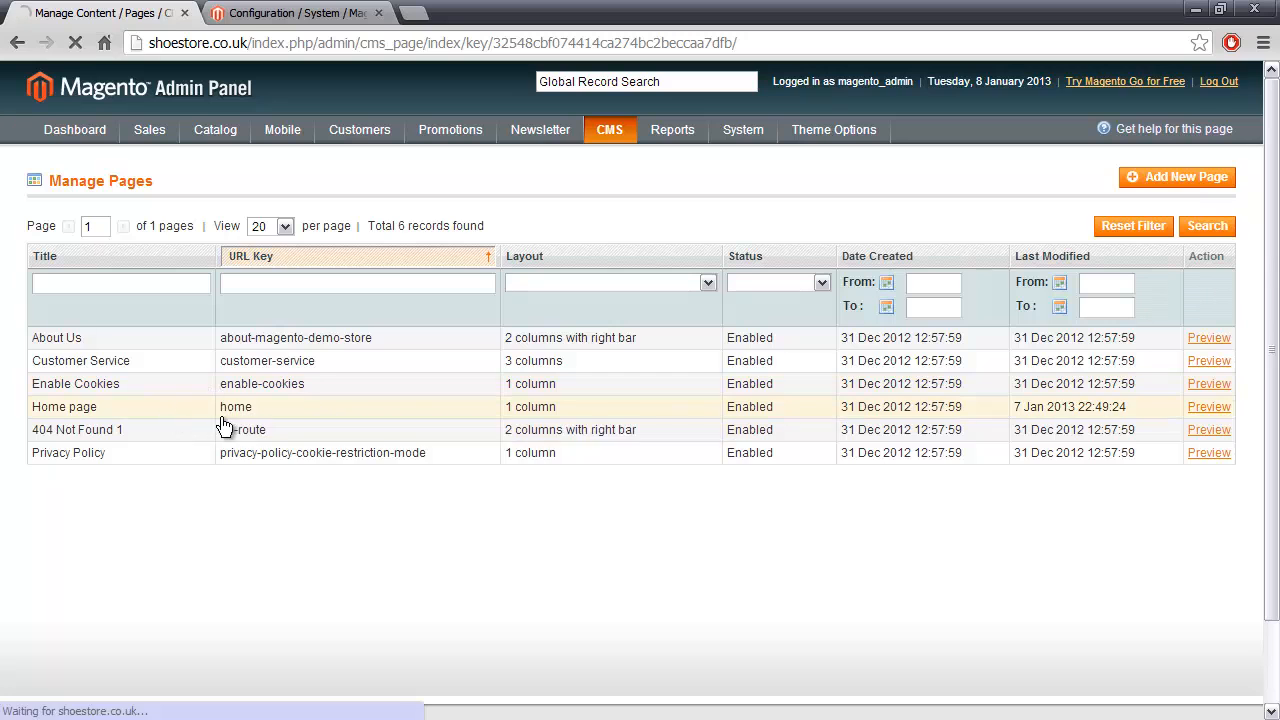
{"action": "left_click", "coordinate": [64, 406]}
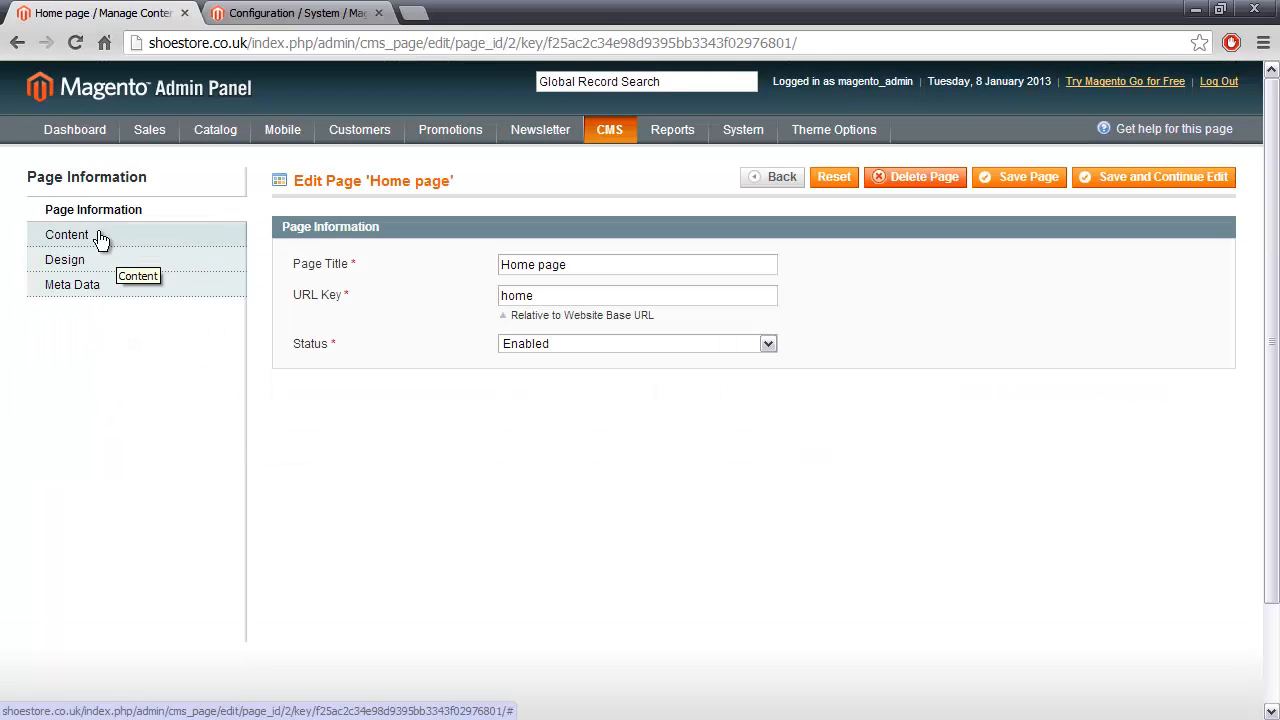
{"action": "left_click", "coordinate": [68, 234]}
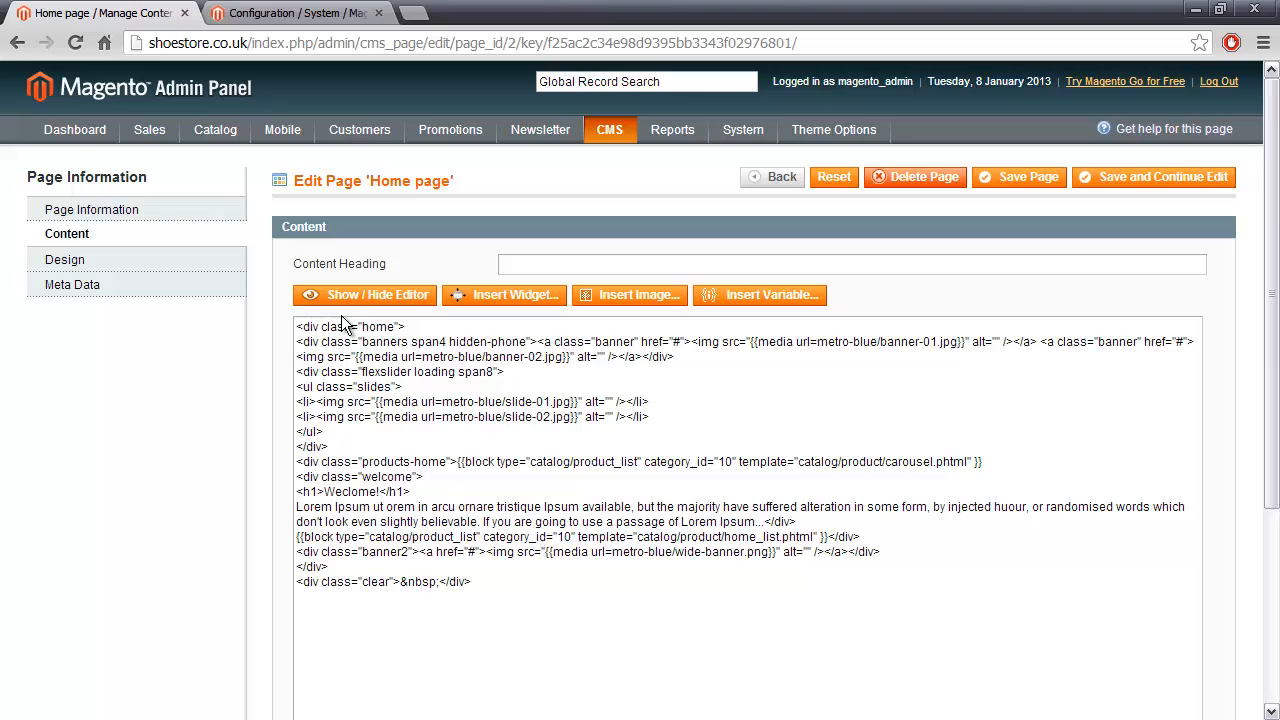